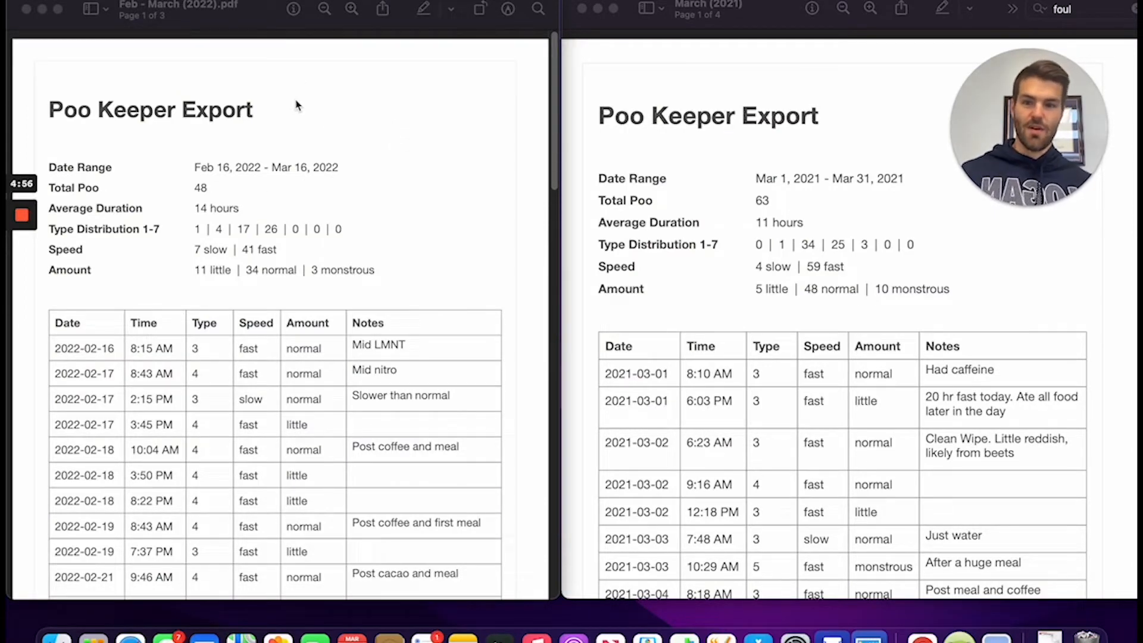
pyautogui.moveTo(328, 130)
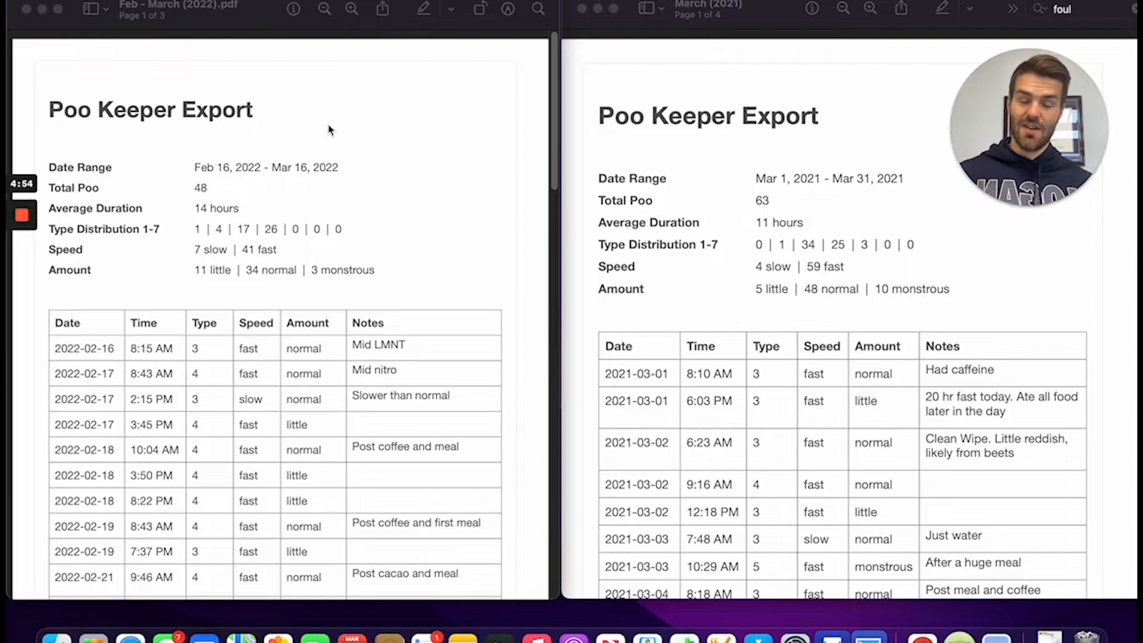
pyautogui.moveTo(663, 123)
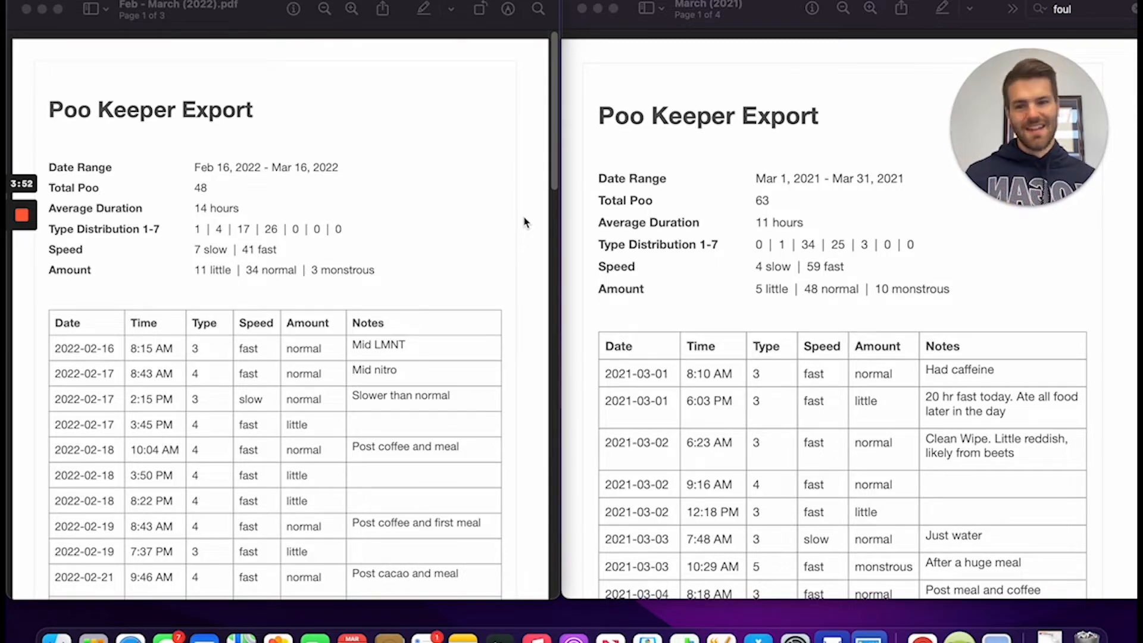
pyautogui.moveTo(878, 216)
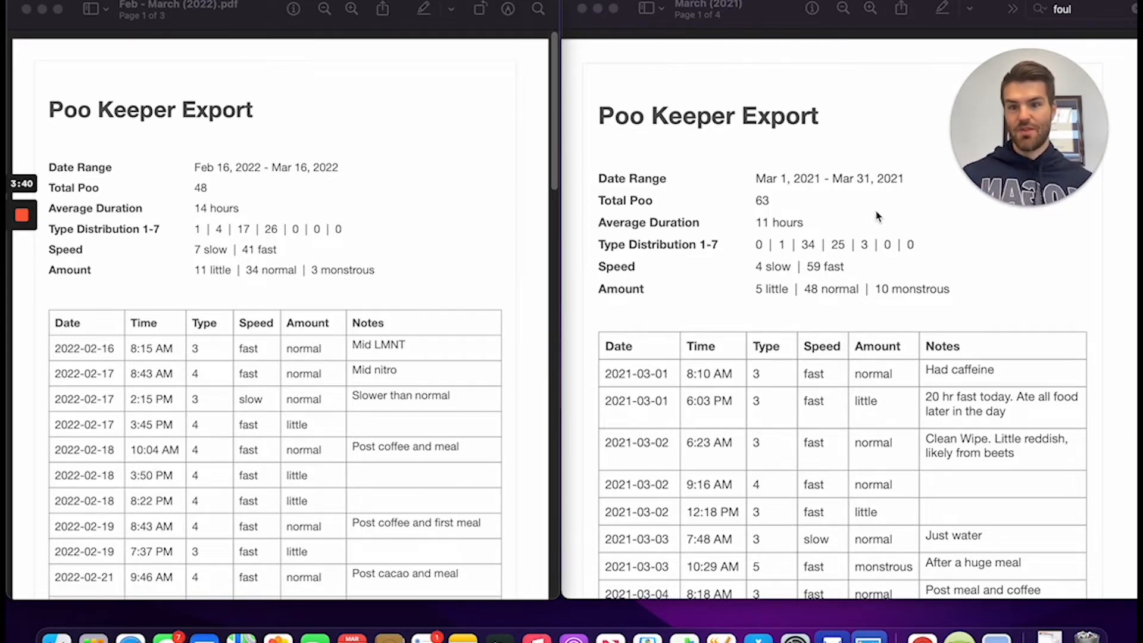
pyautogui.moveTo(805, 234)
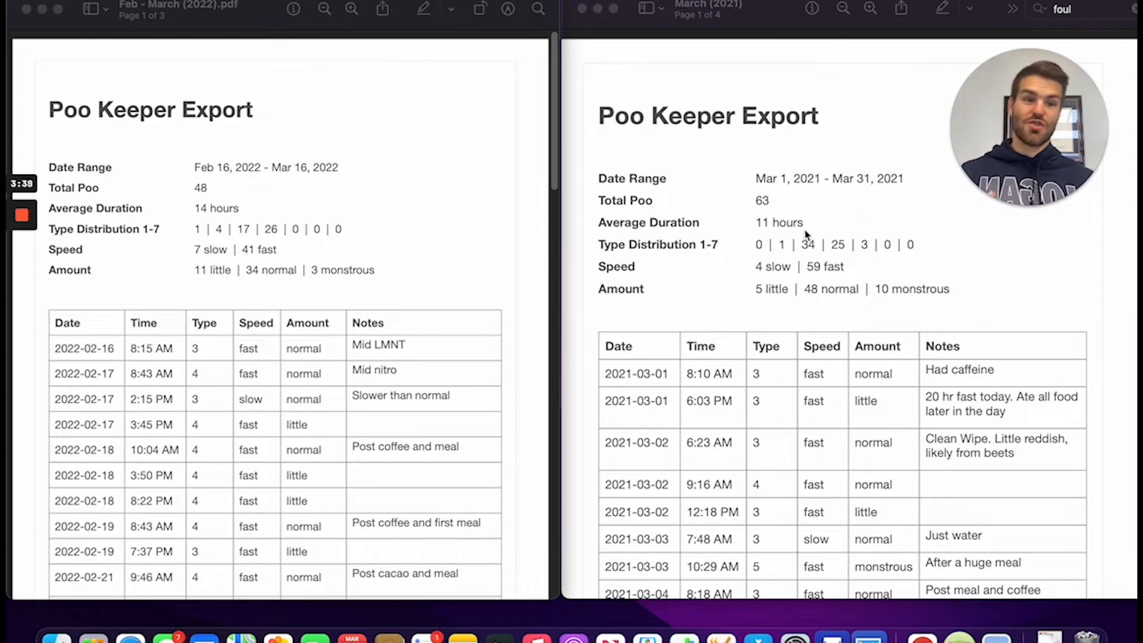
pyautogui.moveTo(777, 214)
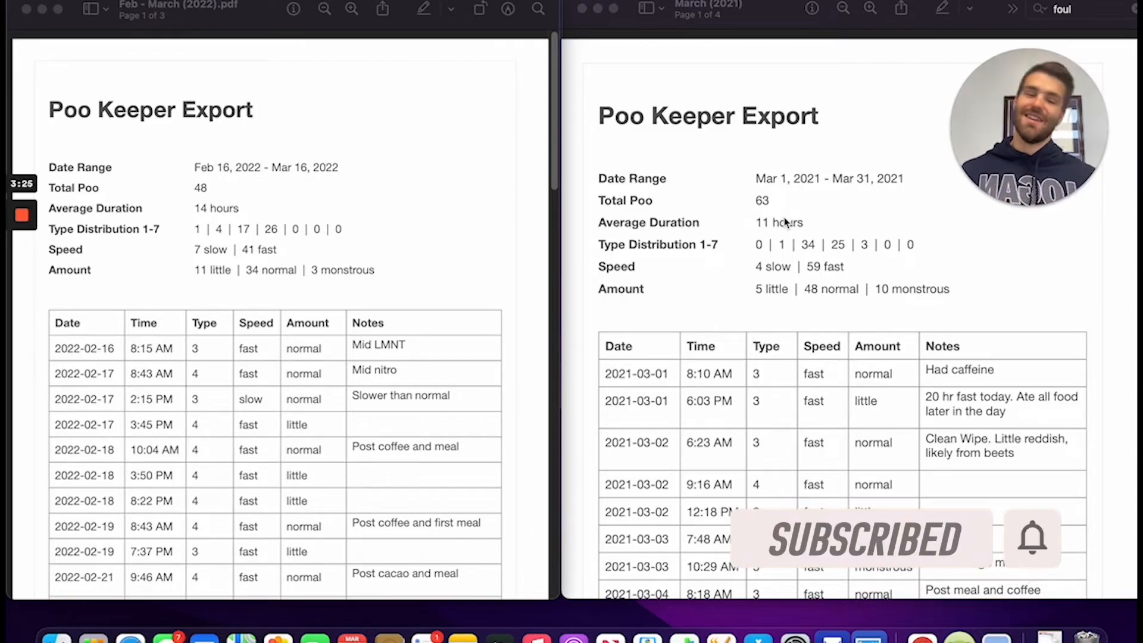
pyautogui.moveTo(786, 209)
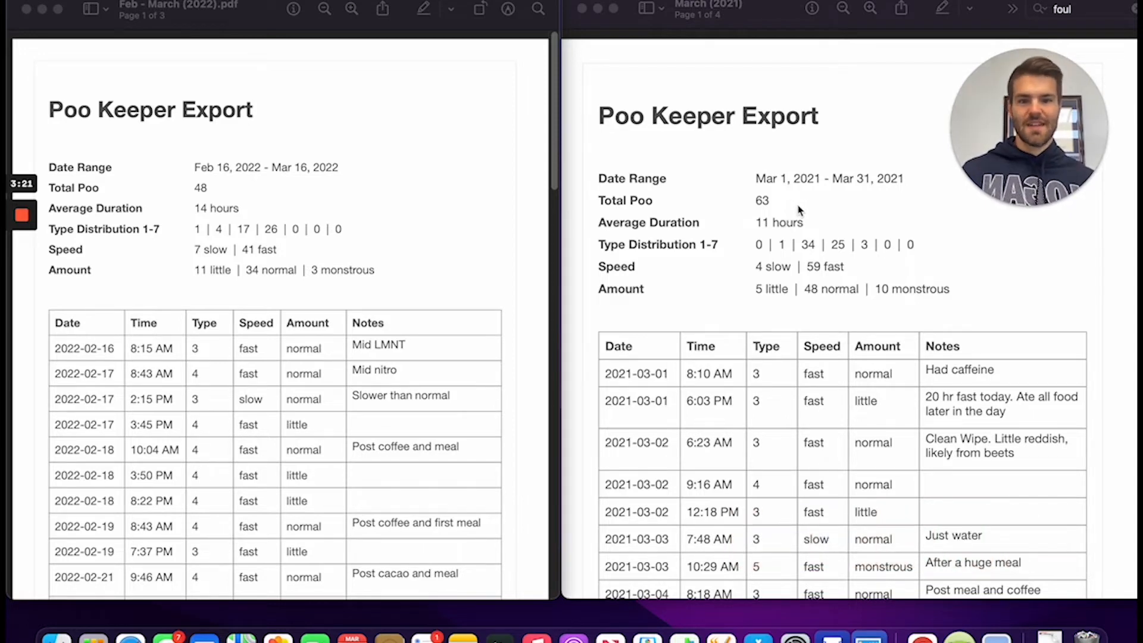
pyautogui.moveTo(848, 273)
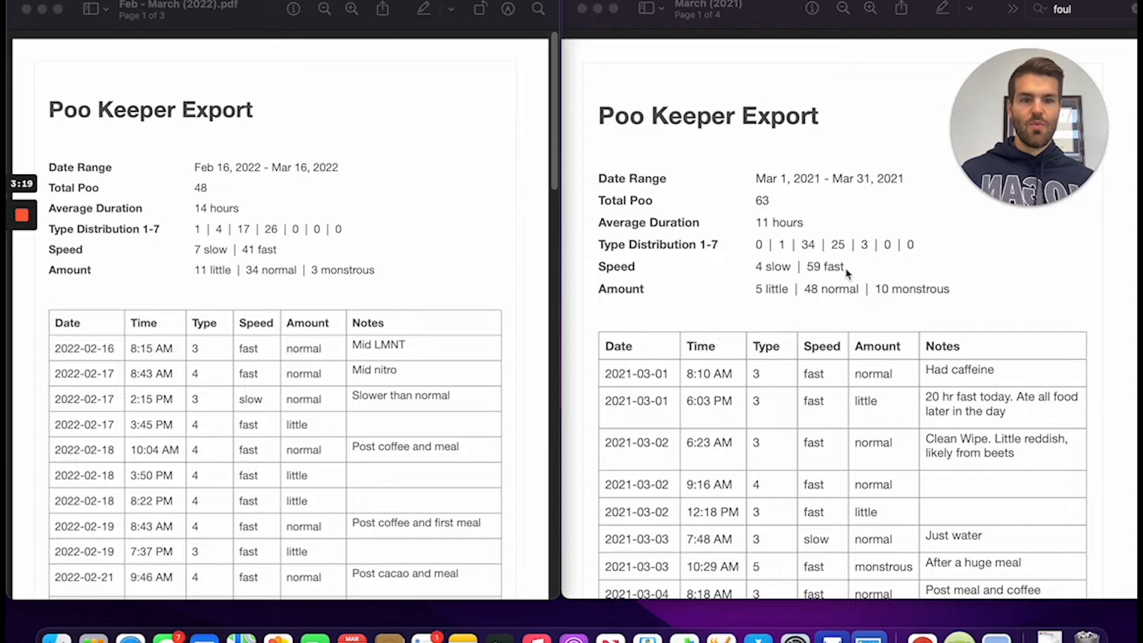
pyautogui.moveTo(917, 273)
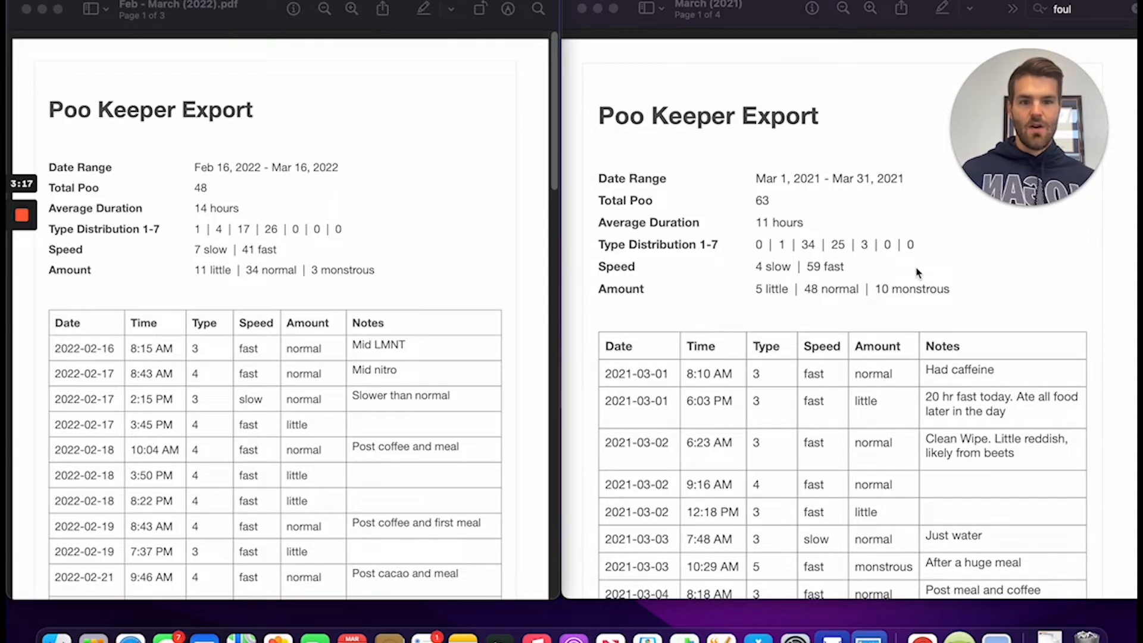
pyautogui.moveTo(942, 266)
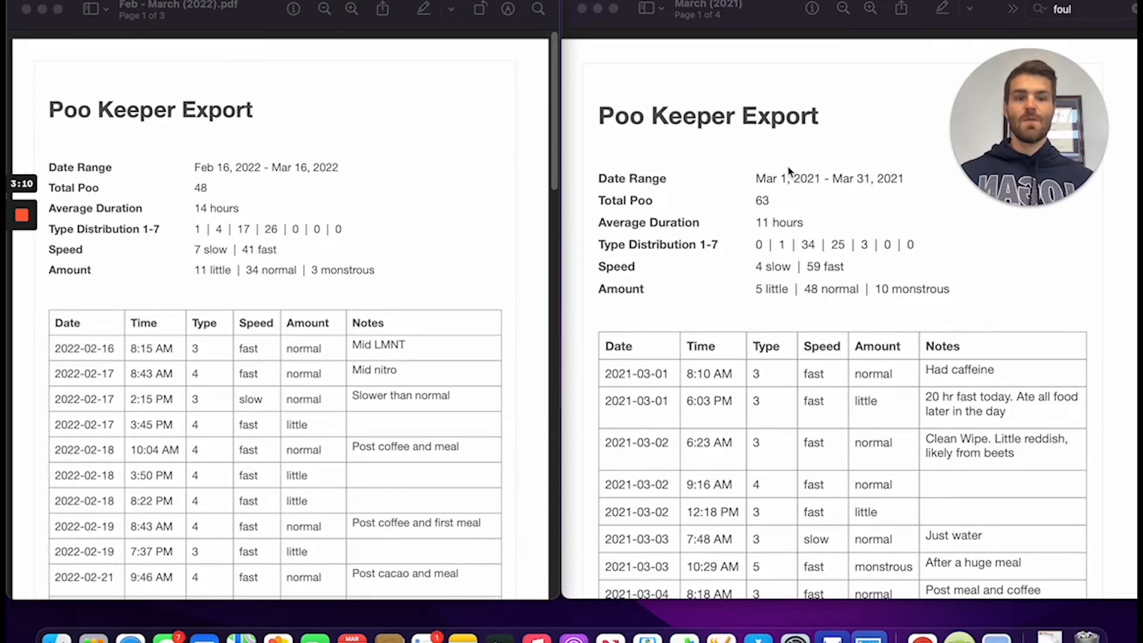
pyautogui.moveTo(824, 241)
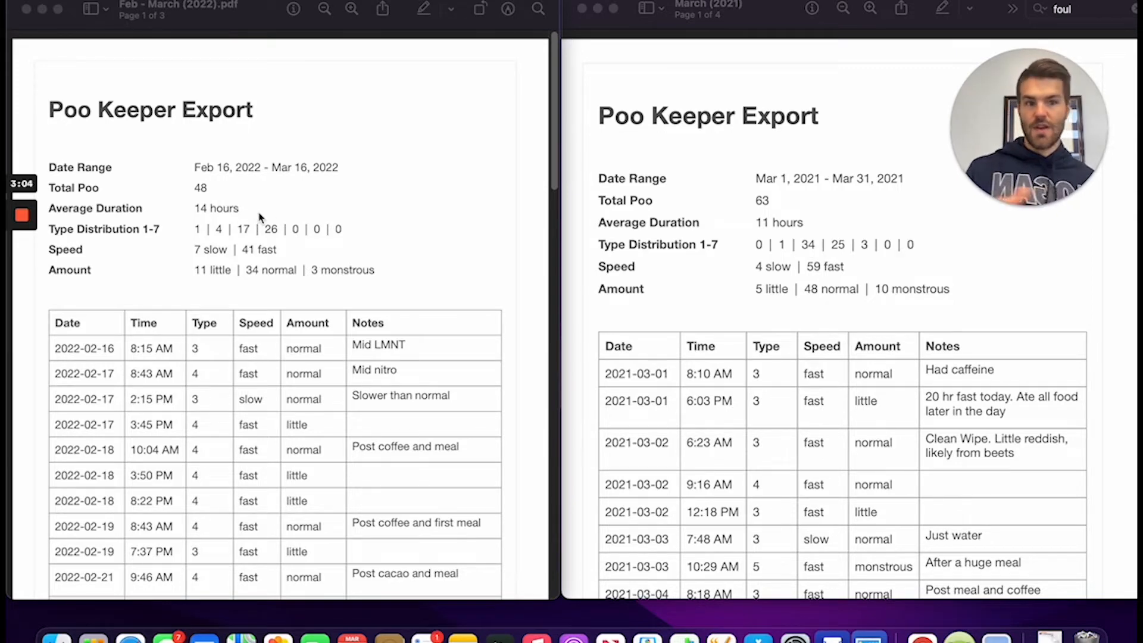
pyautogui.moveTo(295, 235)
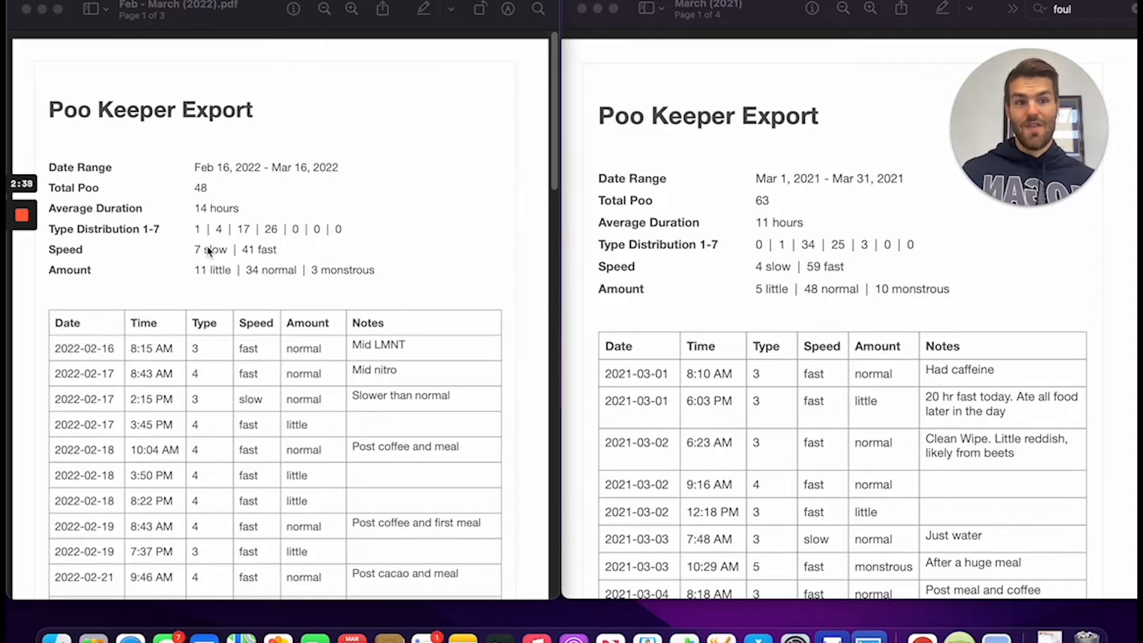
pyautogui.moveTo(745, 259)
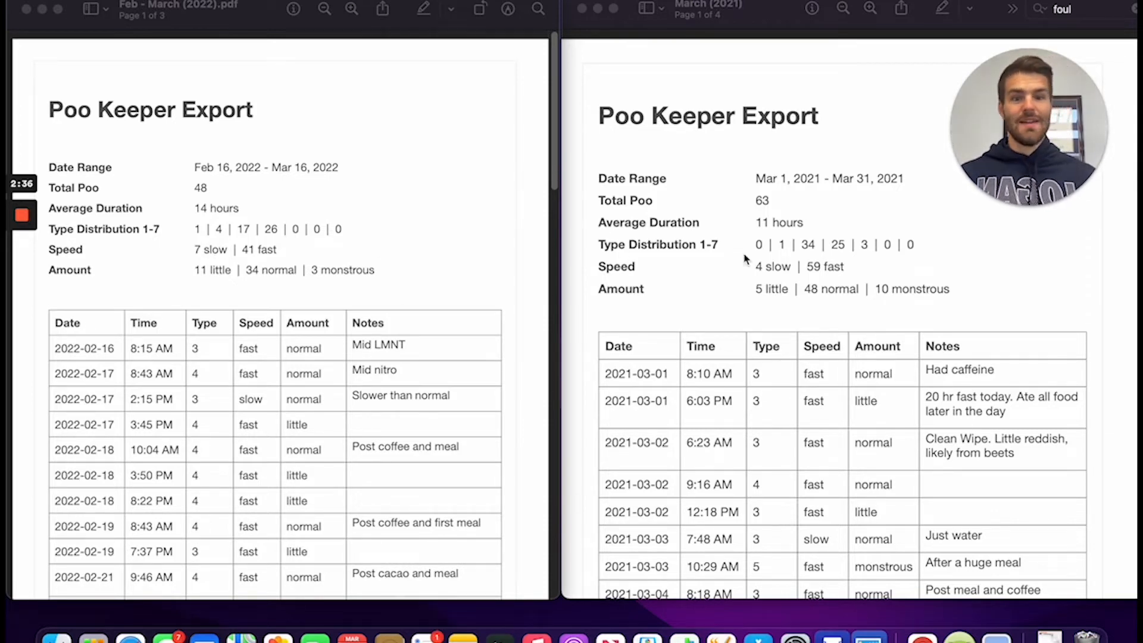
pyautogui.moveTo(792, 276)
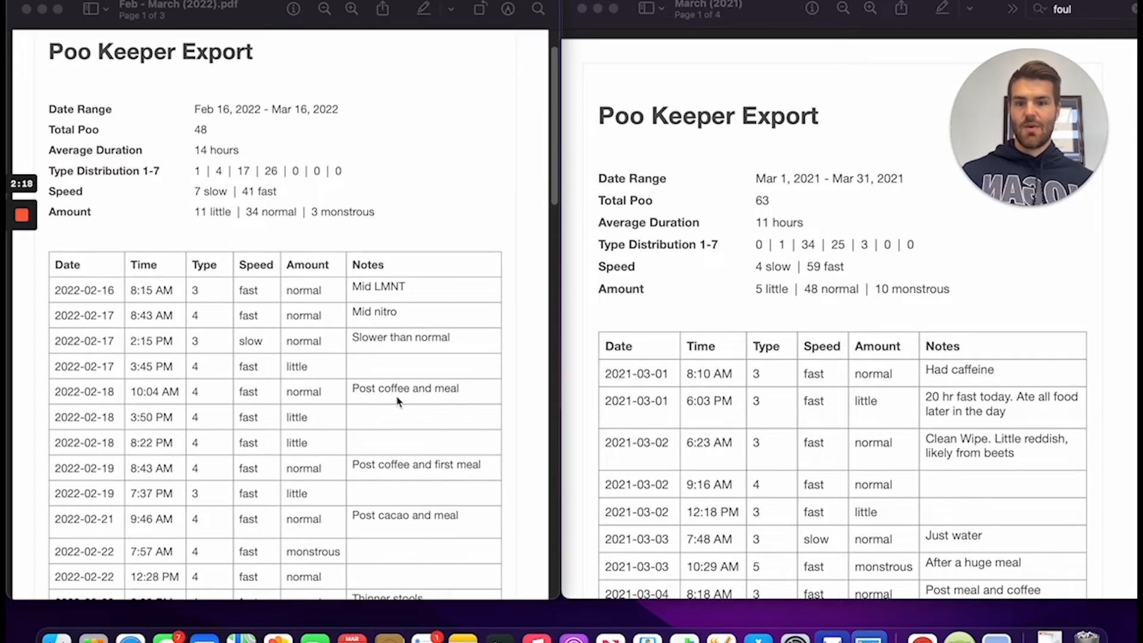
pyautogui.scroll(-3)
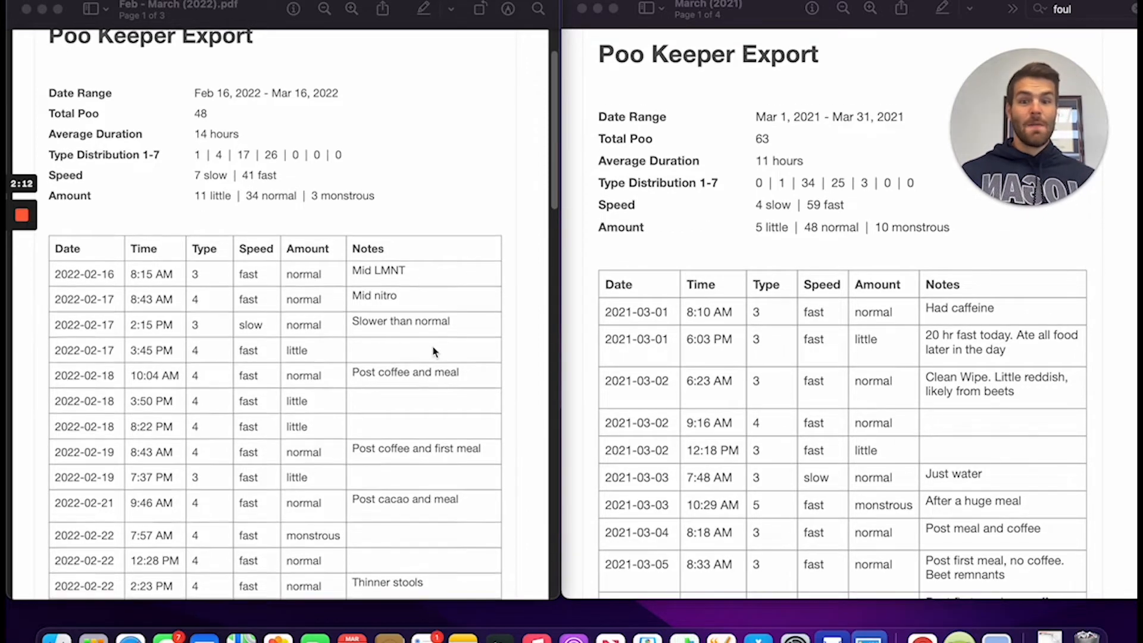
pyautogui.scroll(3)
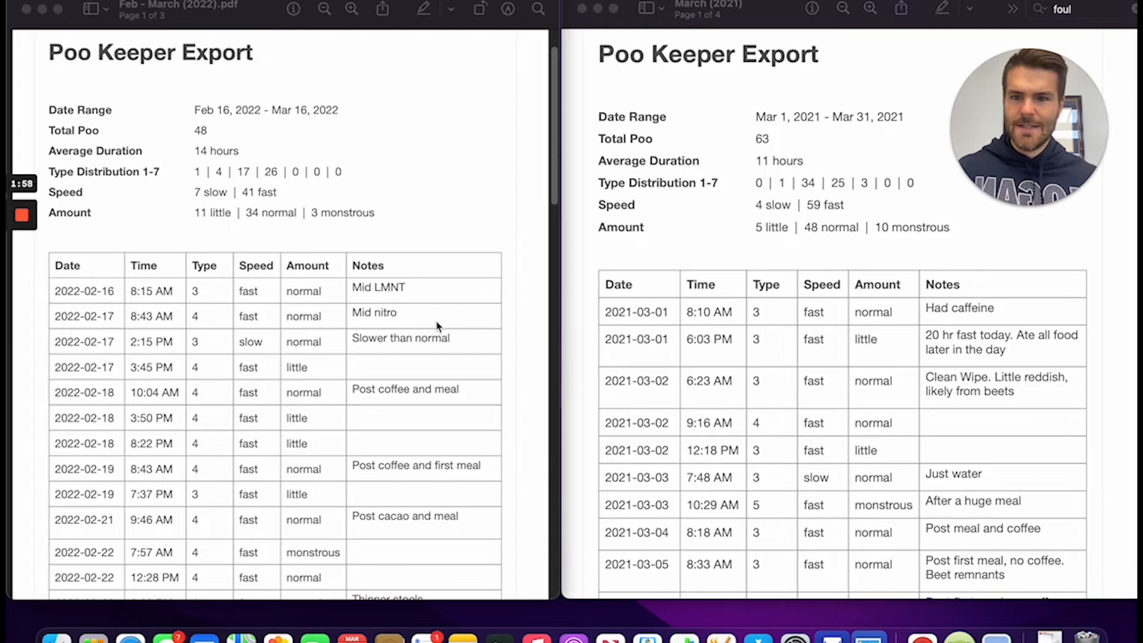
pyautogui.scroll(-3)
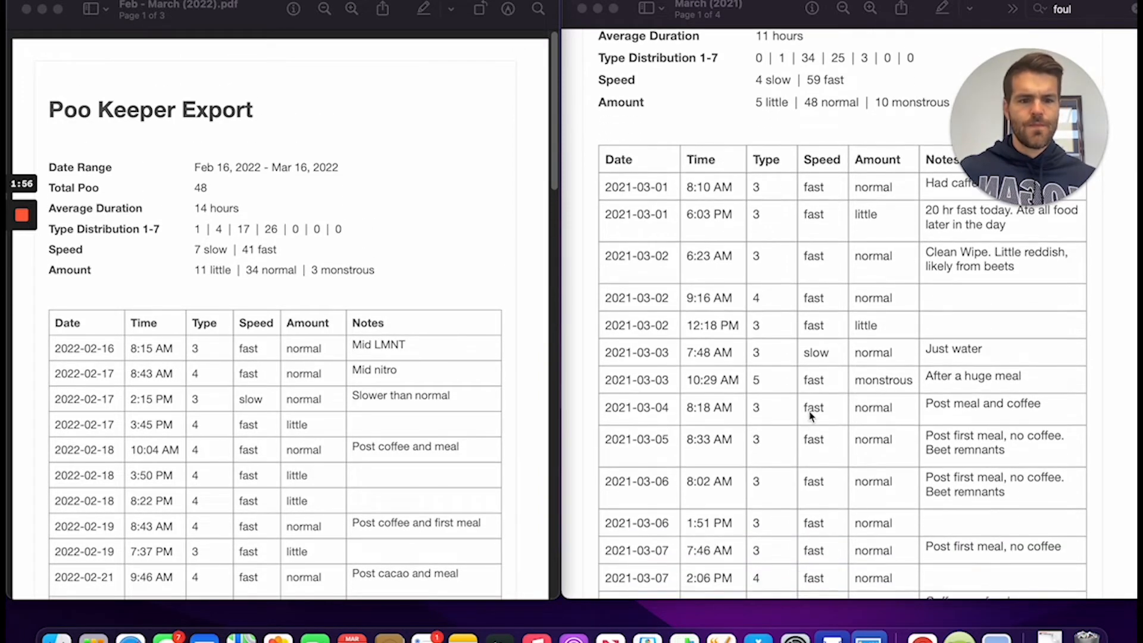
pyautogui.scroll(3)
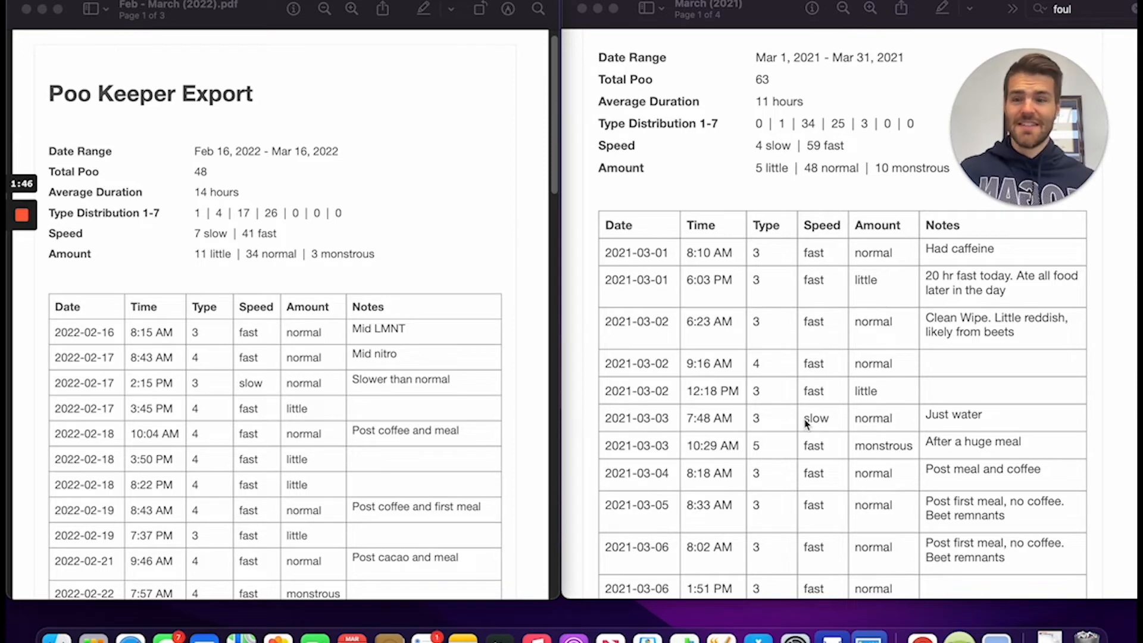
pyautogui.scroll(-3)
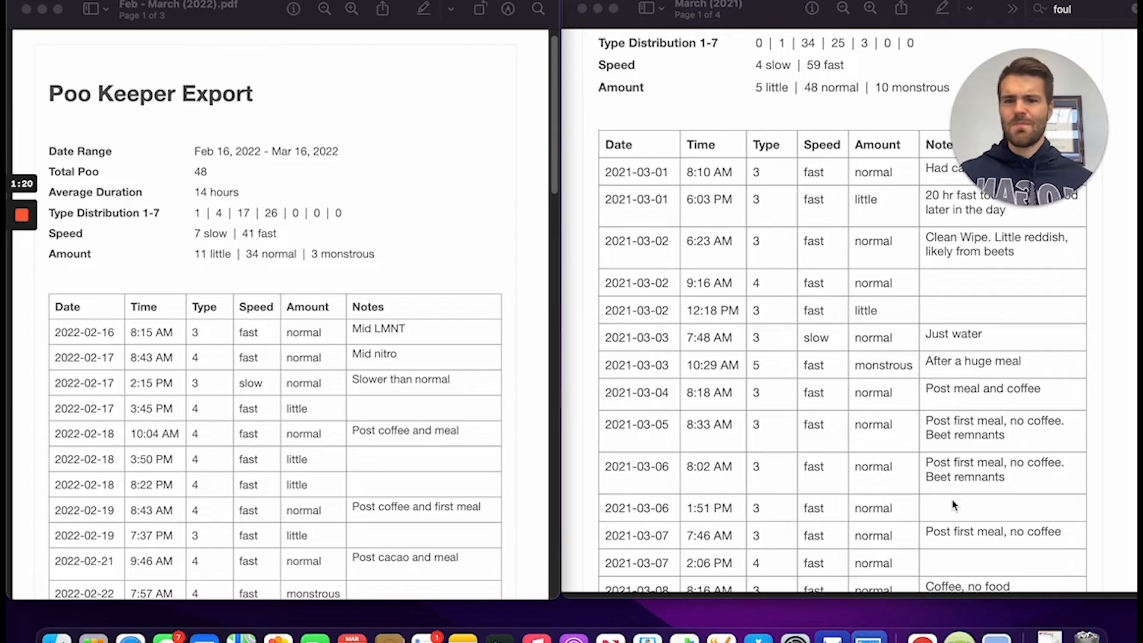
pyautogui.scroll(3)
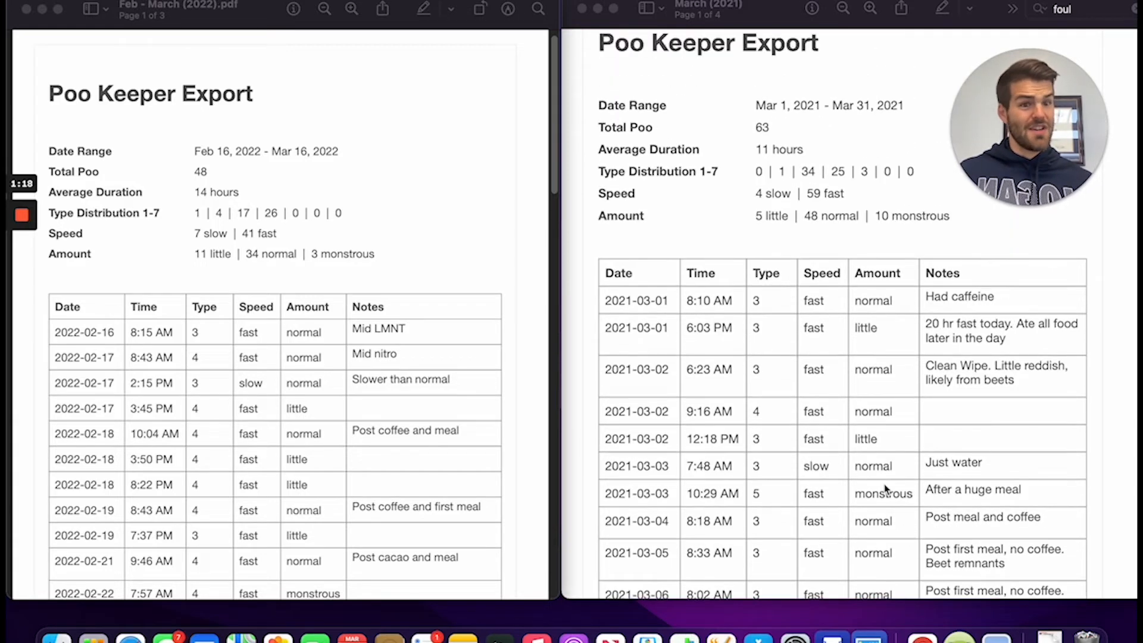
pyautogui.scroll(-3)
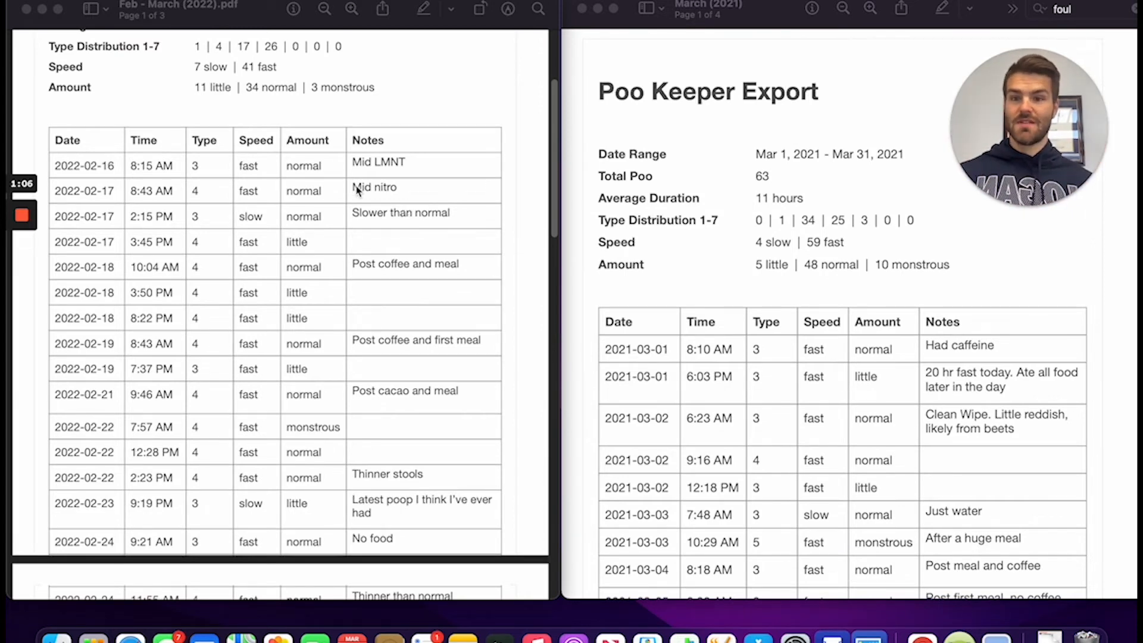
pyautogui.scroll(3)
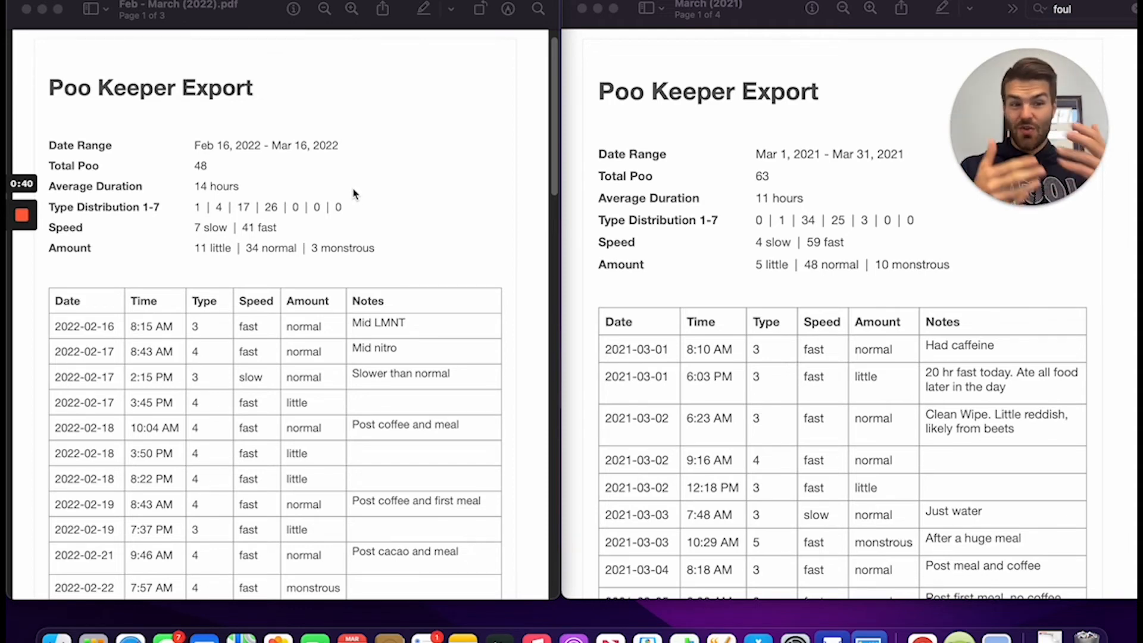
pyautogui.moveTo(839, 151)
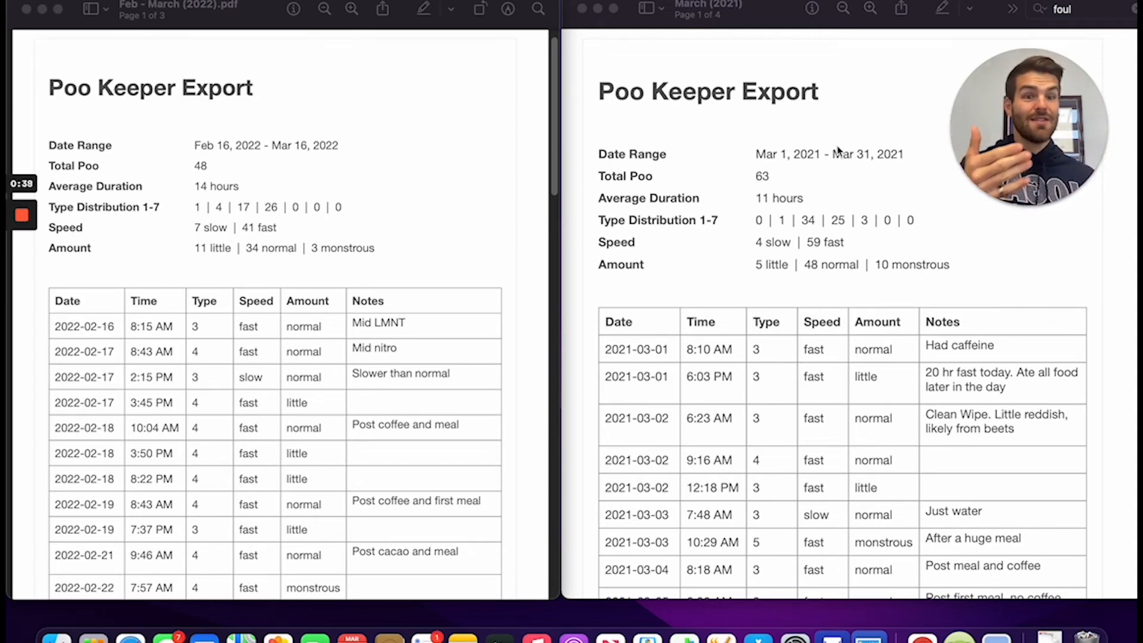
pyautogui.moveTo(707, 142)
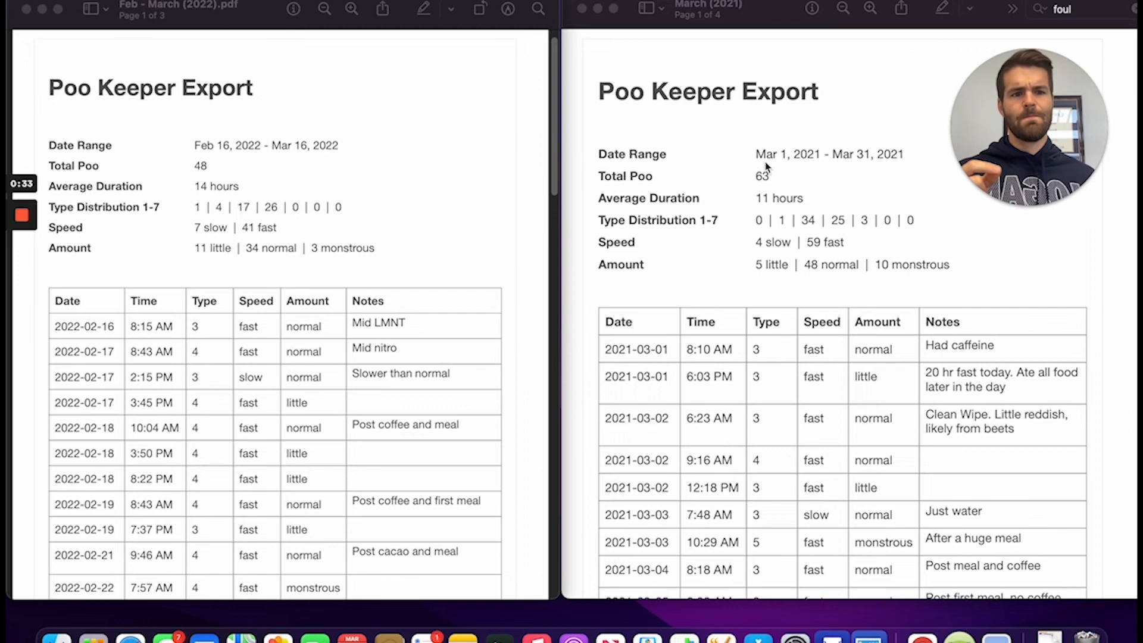
pyautogui.moveTo(770, 206)
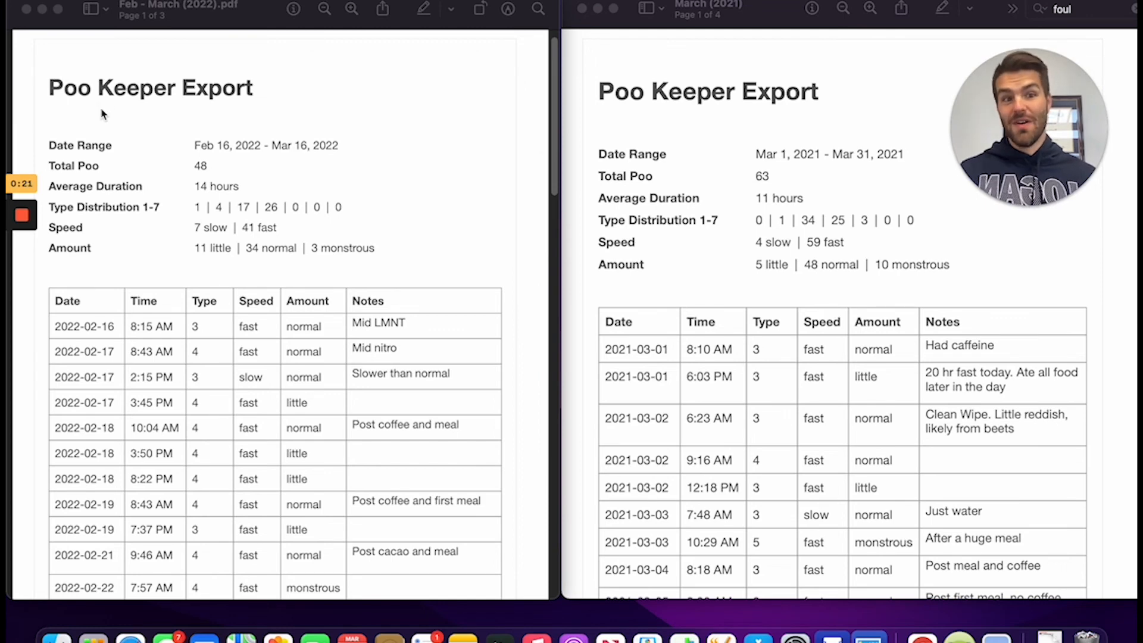
pyautogui.moveTo(747, 163)
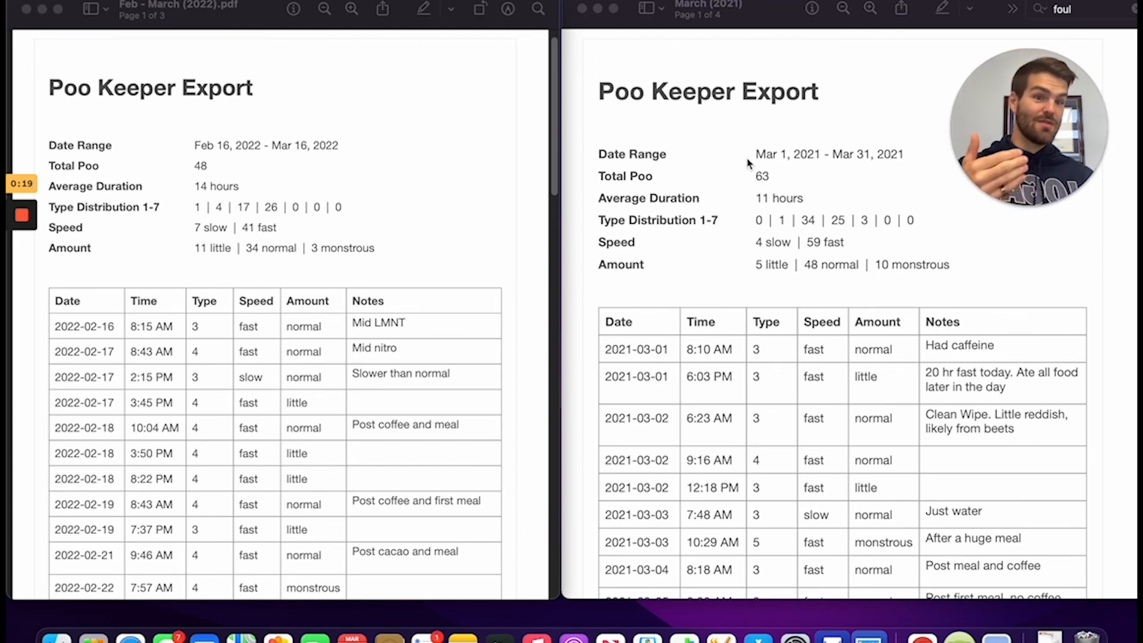